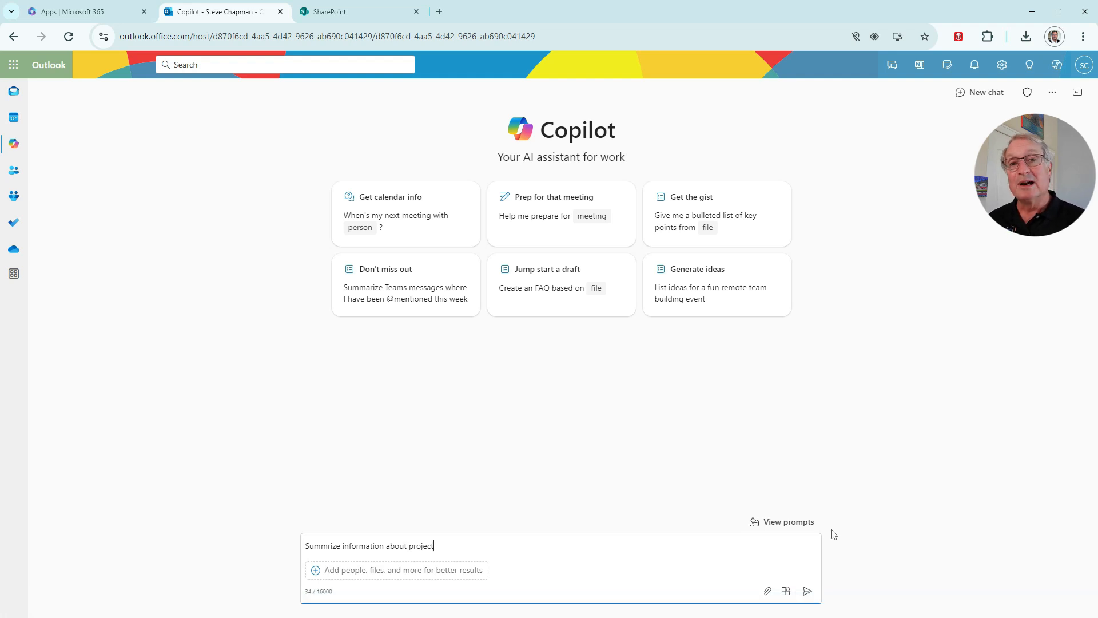
{"action": "mouse_move", "coordinate": [827, 539]}
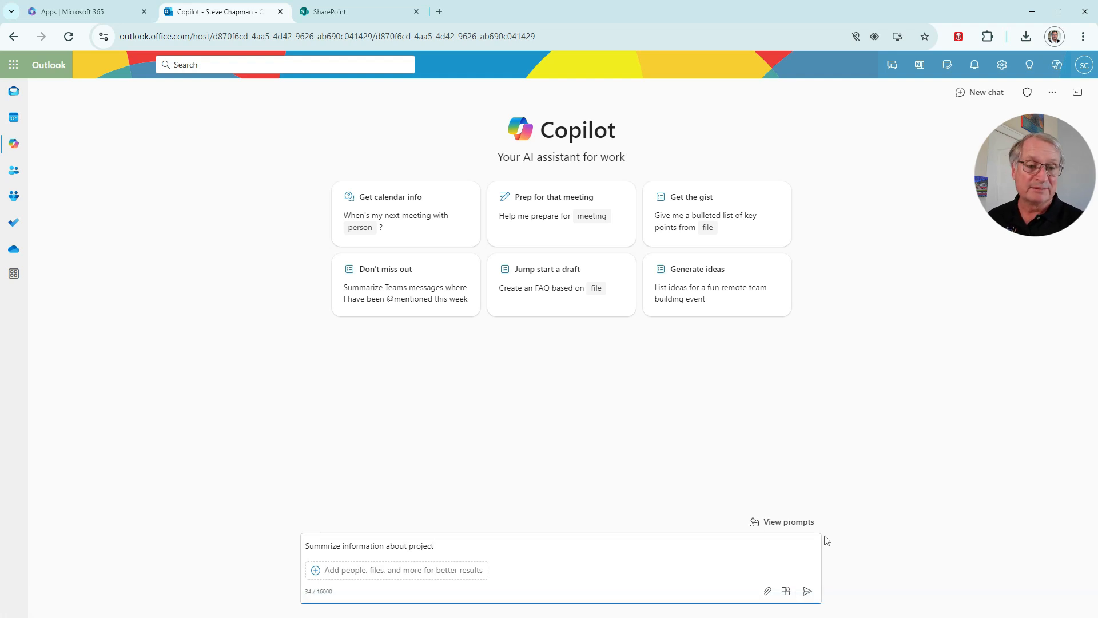
Send the 'Summarize information about project' prompt to Copilot in Outlook
{"action": "left_click", "coordinate": [807, 591]}
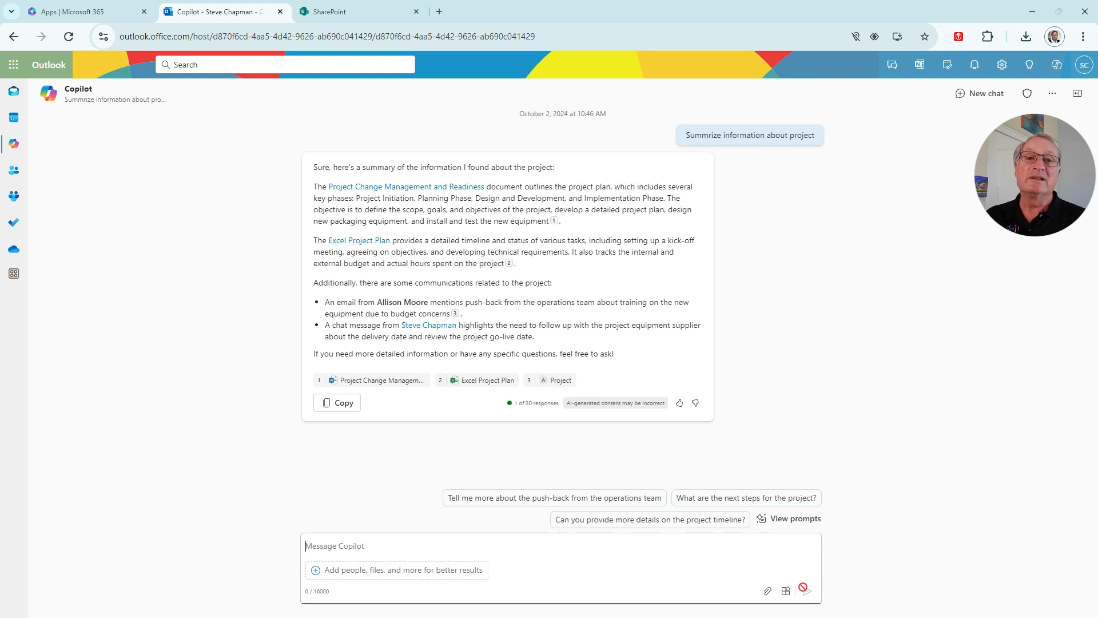
{"action": "mouse_move", "coordinate": [378, 380]}
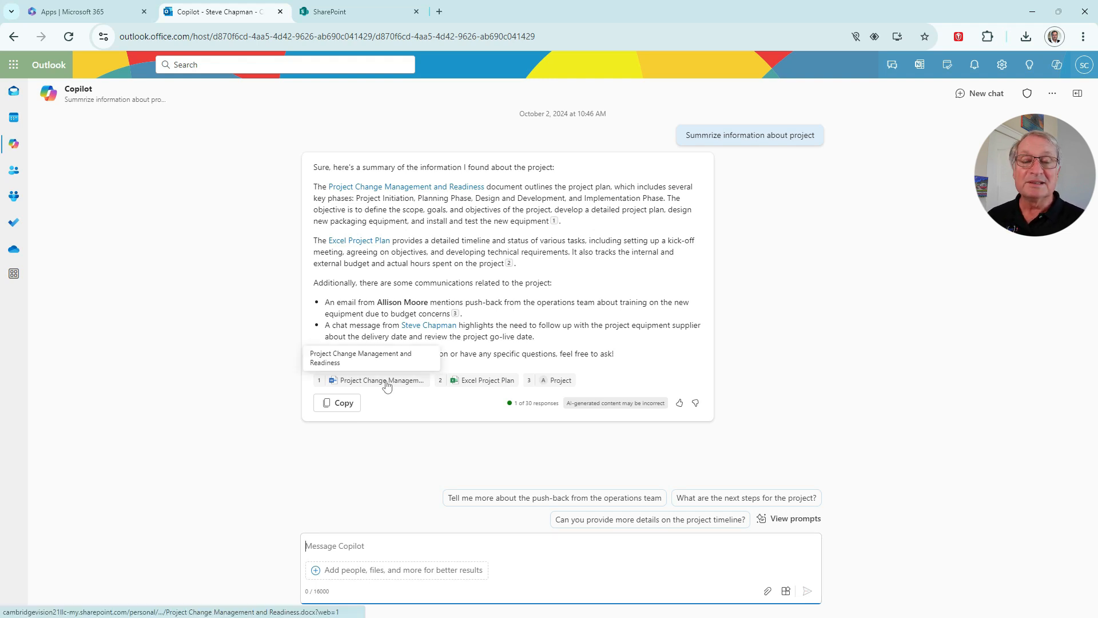
Review the cited change management document, Excel Project Plan and project notes chat
{"action": "left_click", "coordinate": [382, 380]}
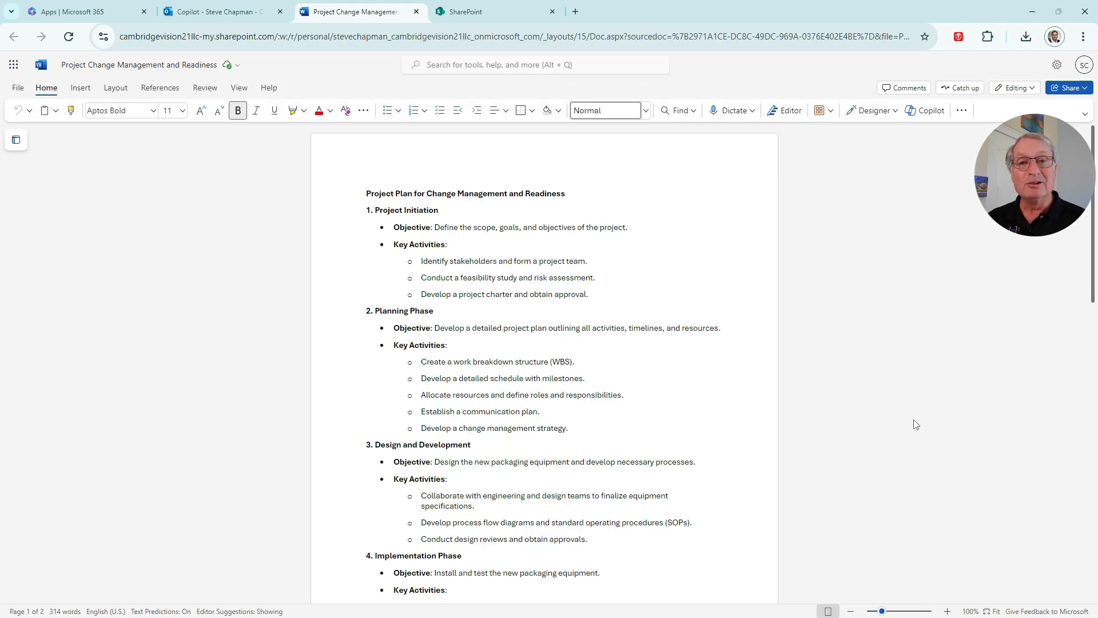
{"action": "left_click", "coordinate": [357, 12]}
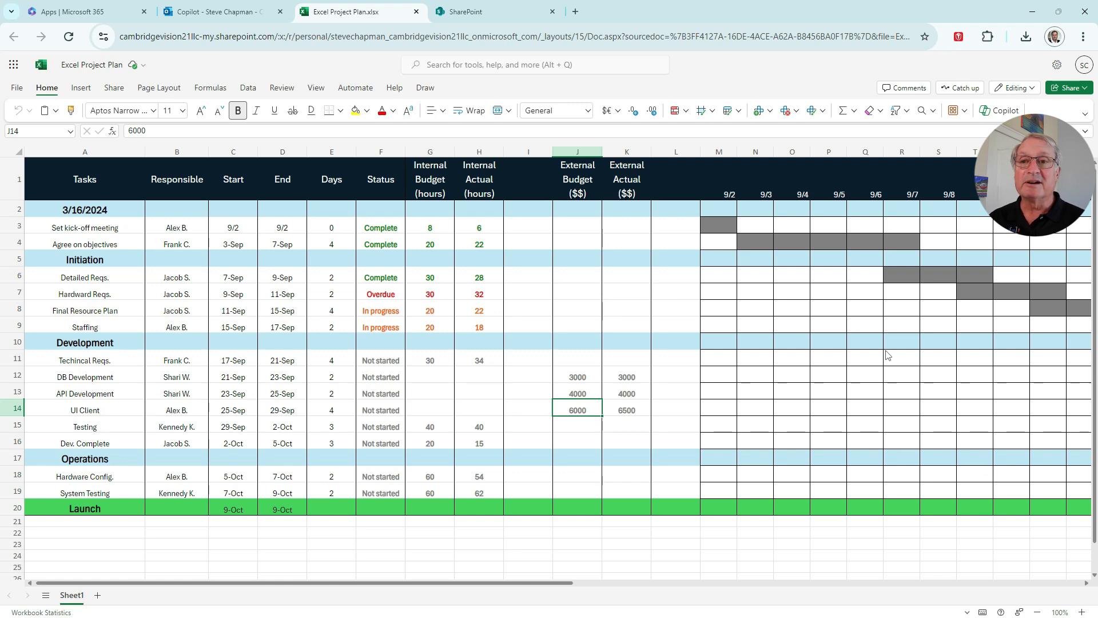
{"action": "left_click", "coordinate": [213, 12]}
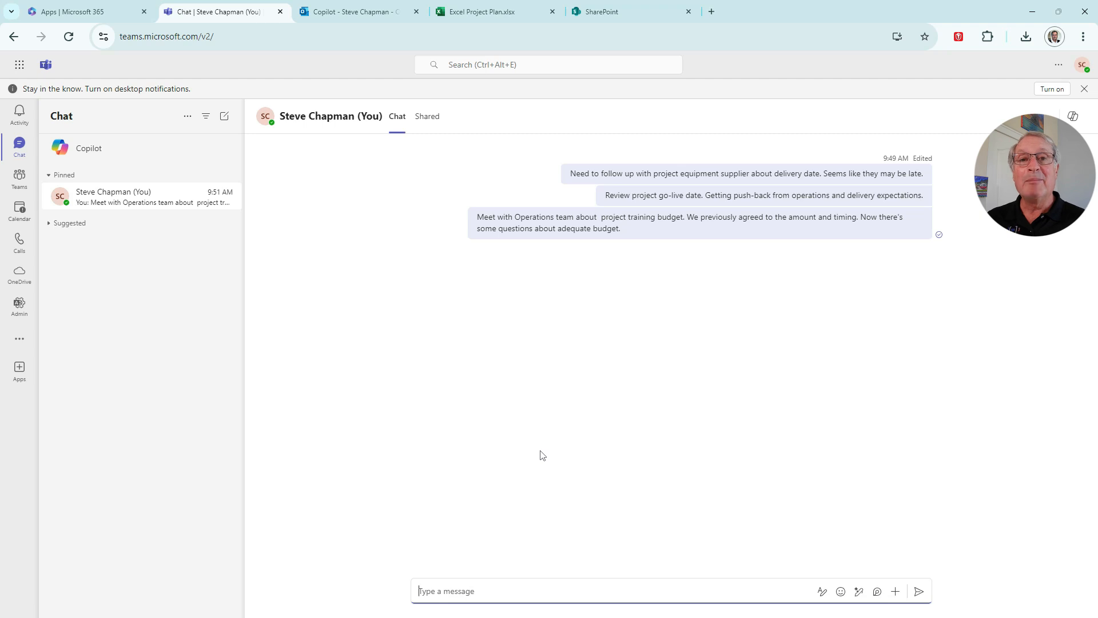
{"action": "mouse_move", "coordinate": [524, 260]}
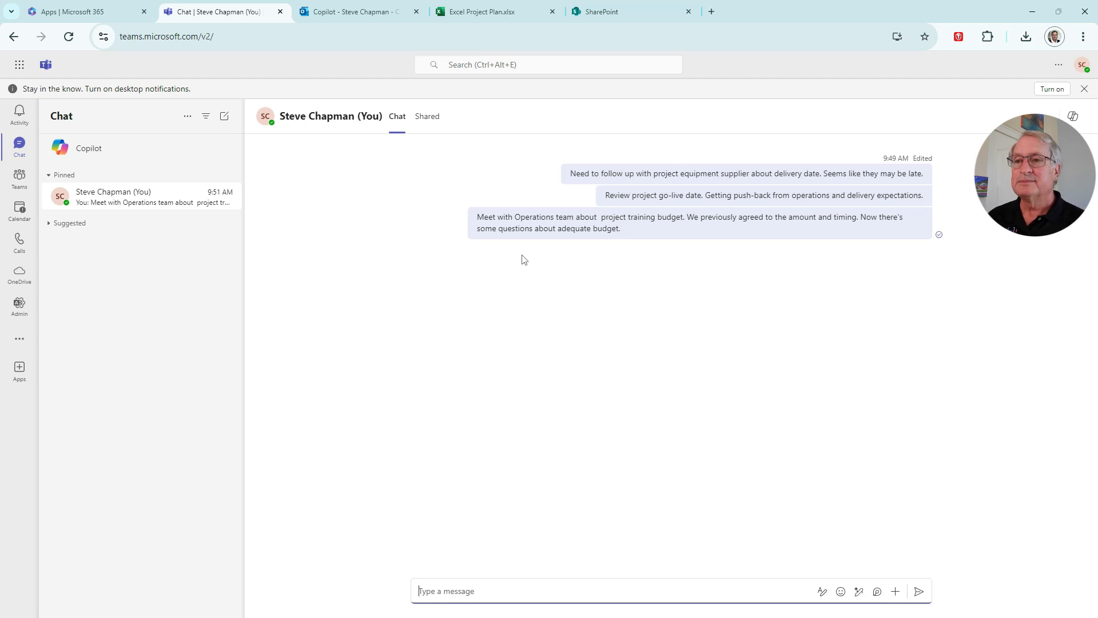
Ask Copilot in Teams chat to summarize information about the project
{"action": "left_click", "coordinate": [88, 147]}
{"action": "type", "text": "Summarize information about project"}
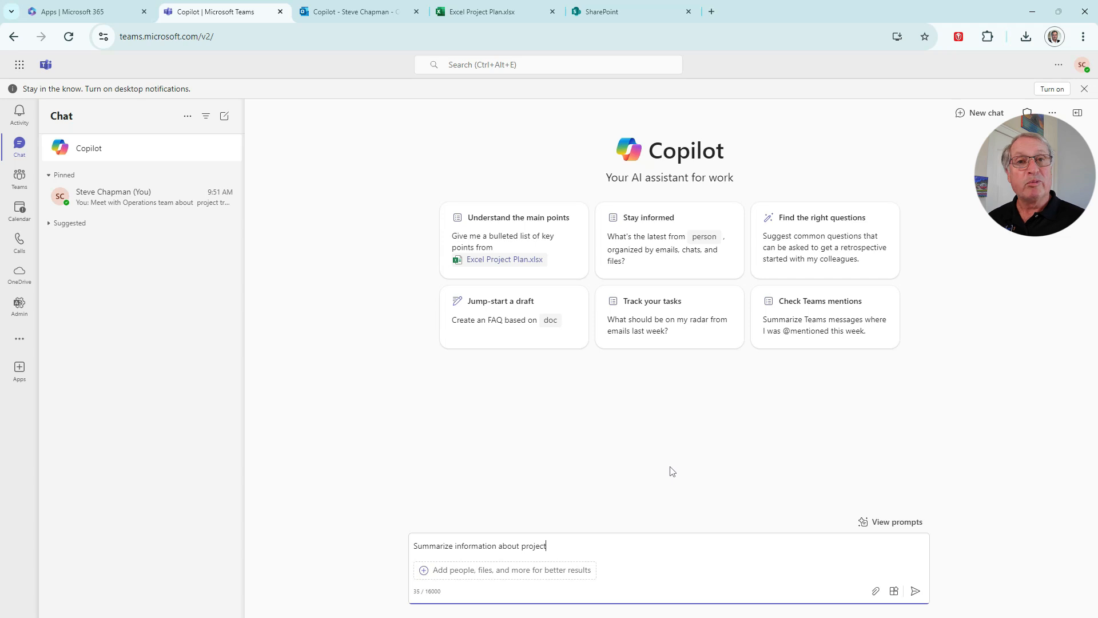
{"action": "mouse_move", "coordinate": [916, 591]}
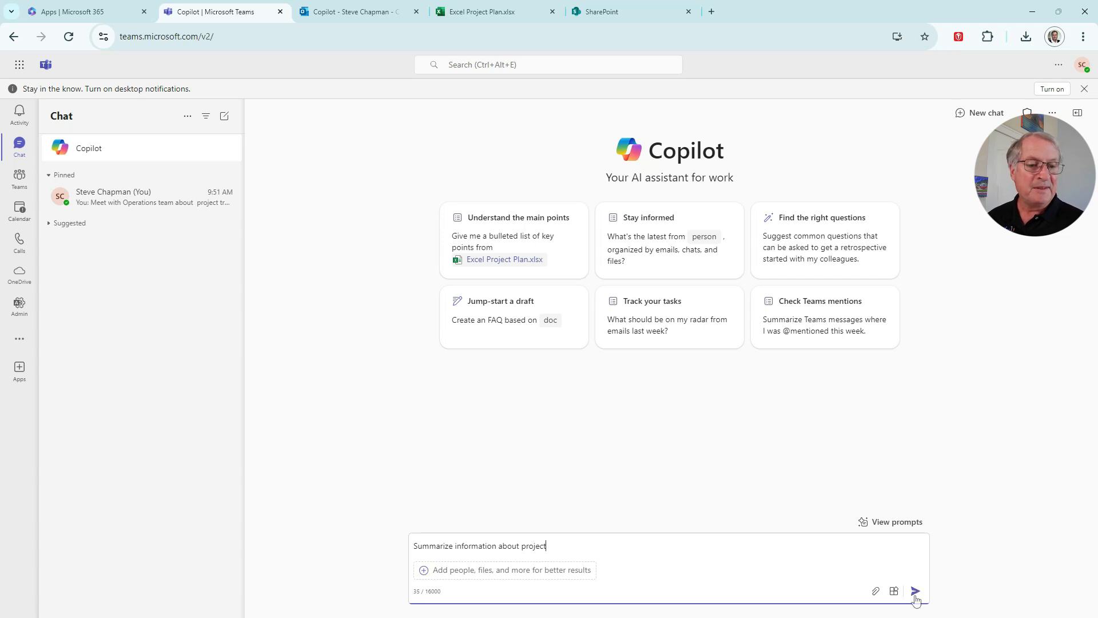
{"action": "left_click", "coordinate": [915, 591]}
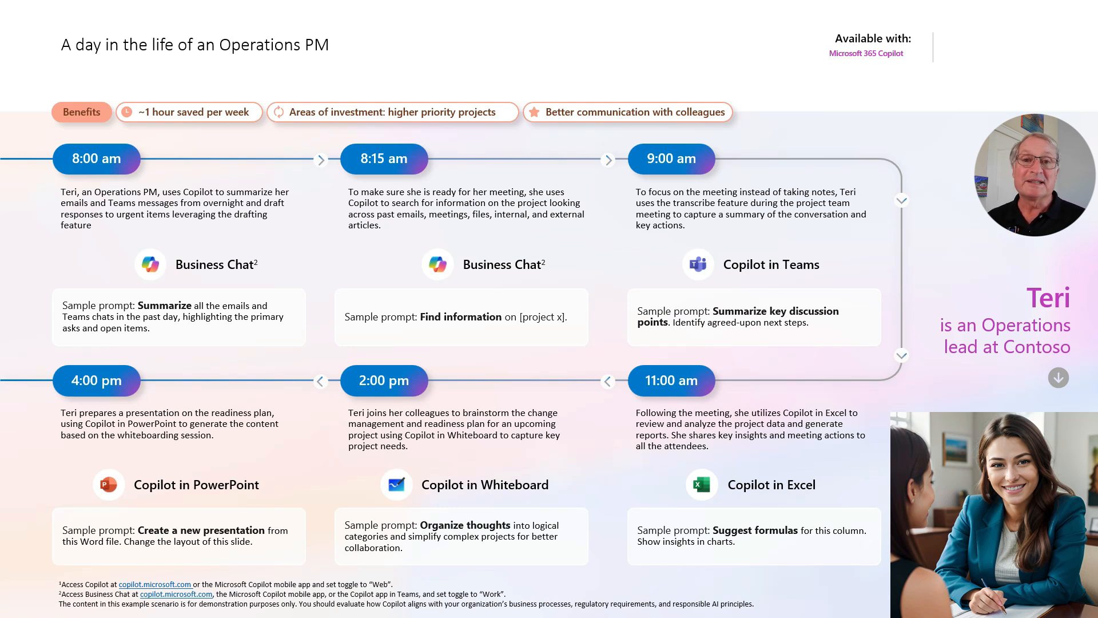
{"action": "left_click", "coordinate": [490, 11]}
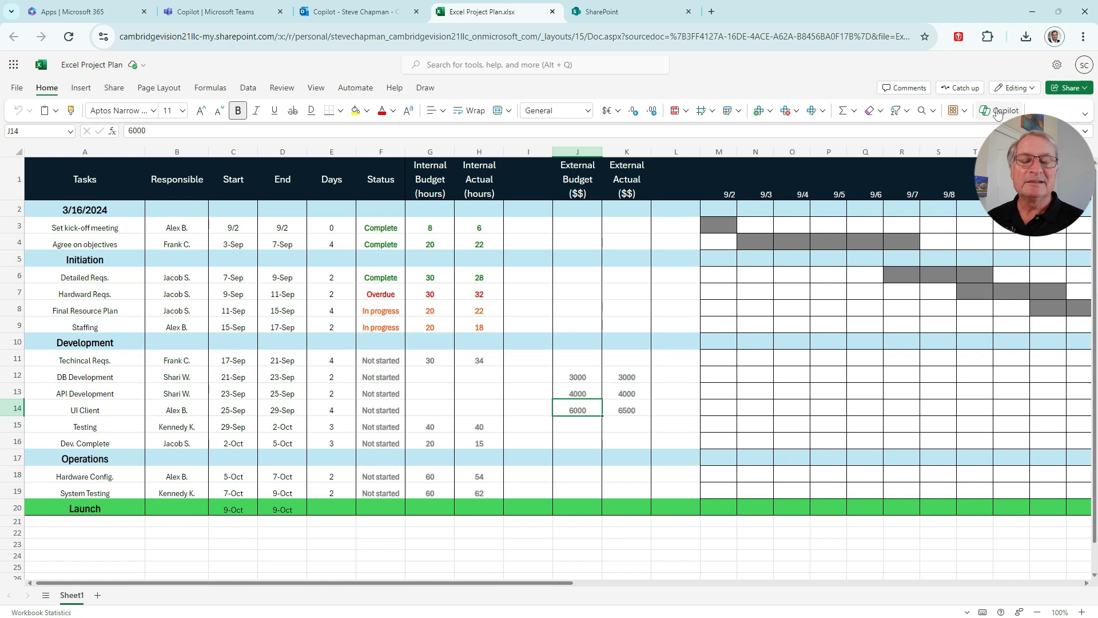
Insert Copilot's suggested Hours Difference column (actual minus budgeted hours) as column I
{"action": "left_click", "coordinate": [1000, 109]}
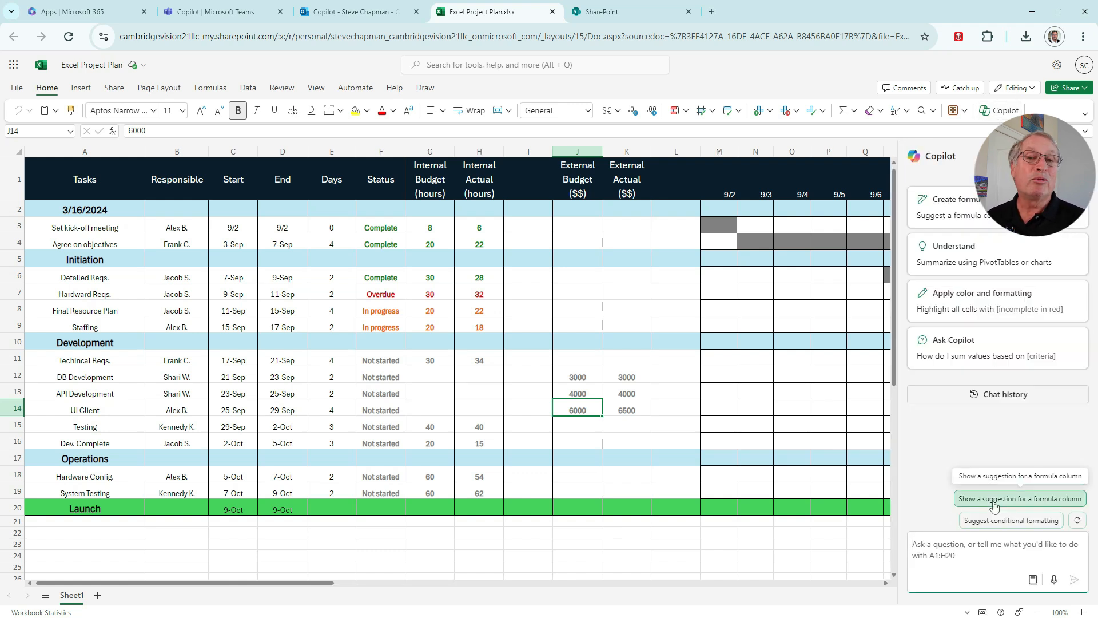
{"action": "left_click", "coordinate": [1019, 499]}
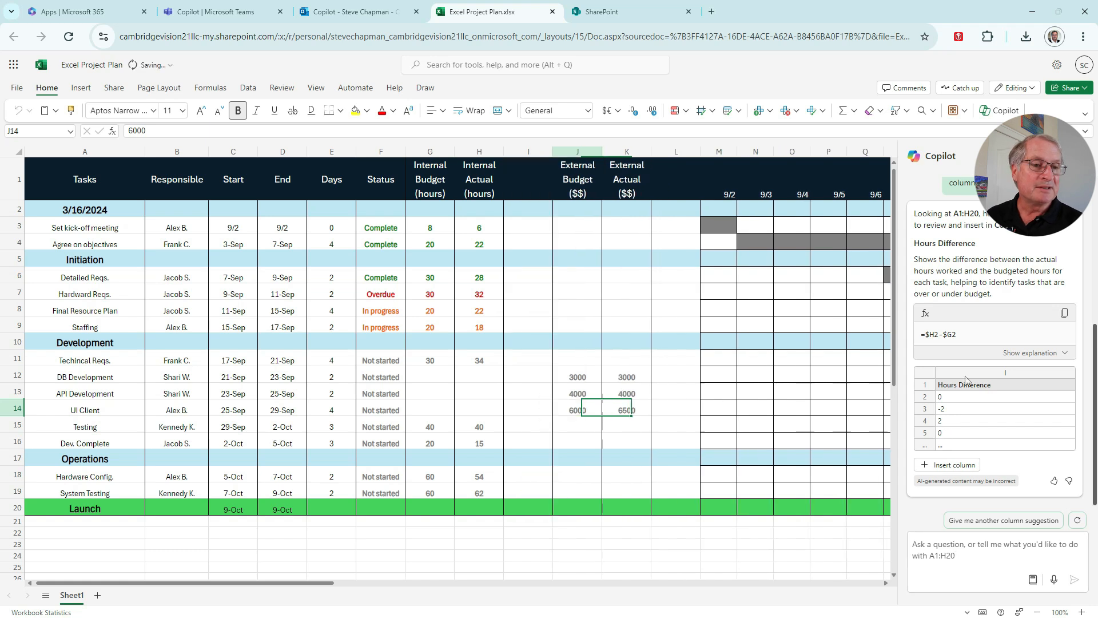
{"action": "left_click", "coordinate": [952, 465]}
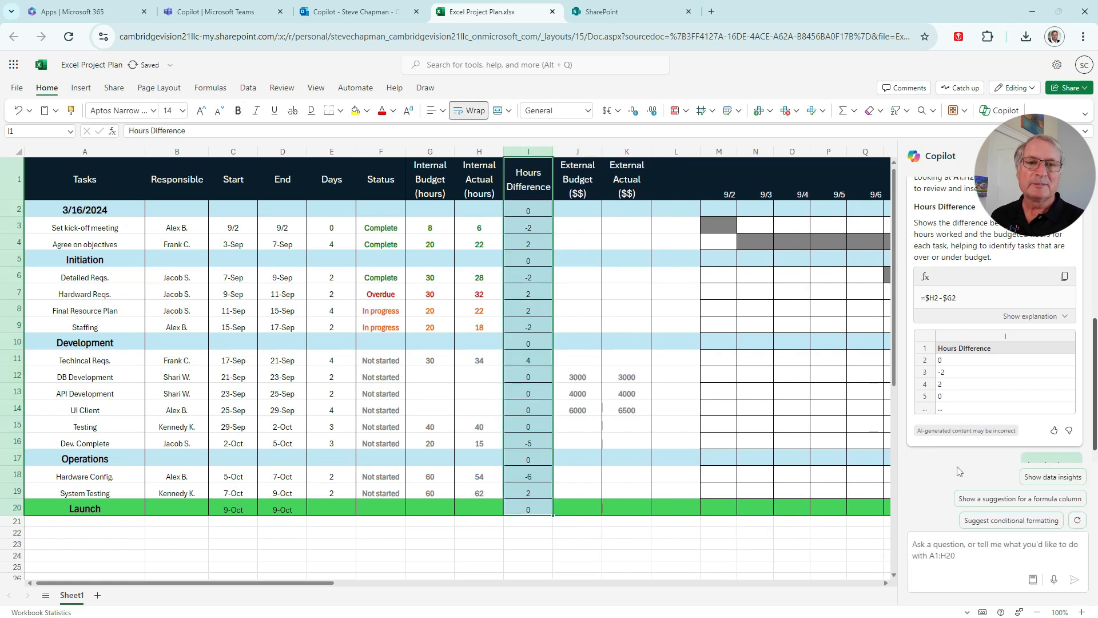
{"action": "left_click", "coordinate": [1051, 359]}
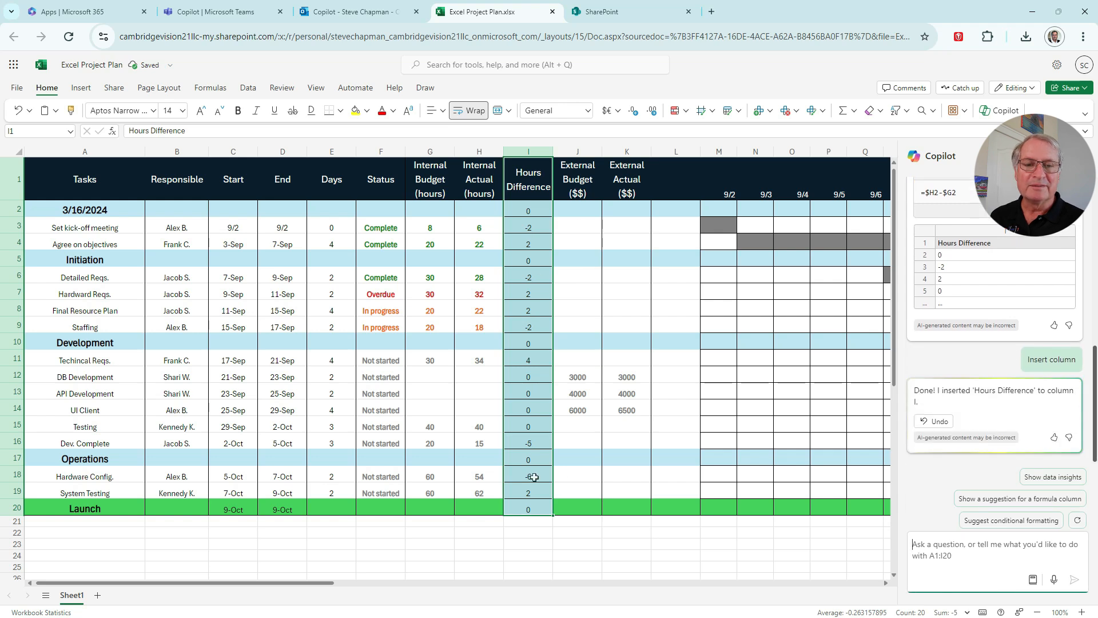
{"action": "mouse_move", "coordinate": [704, 477]}
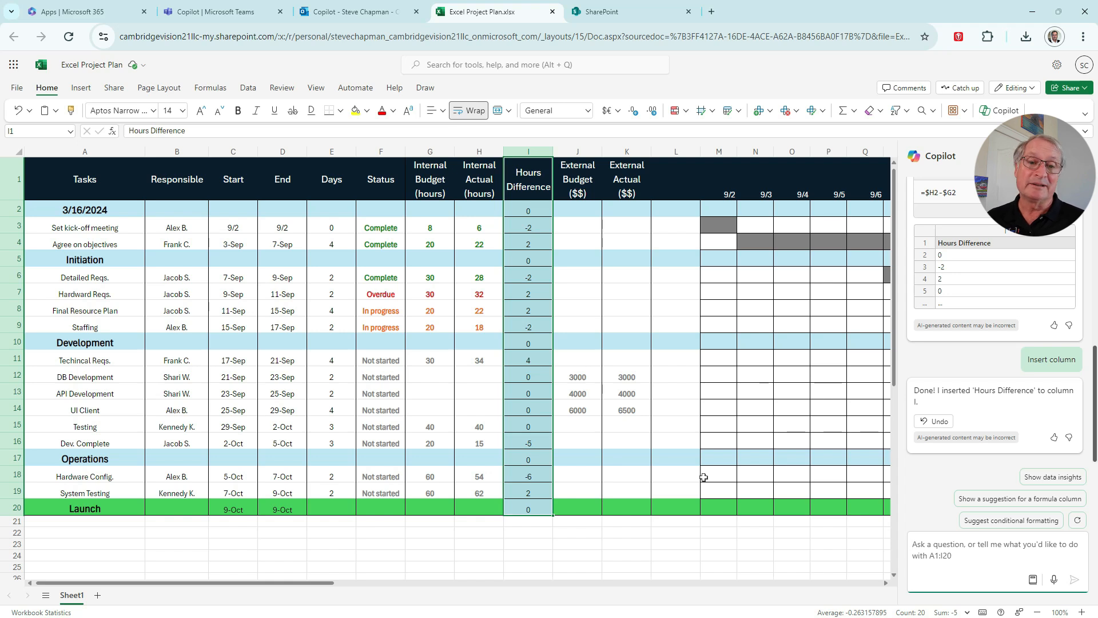
Ask Copilot to 'Show insights in charts' and add the status PivotChart to a new sheet
{"action": "type", "text": "Show insights in charts"}
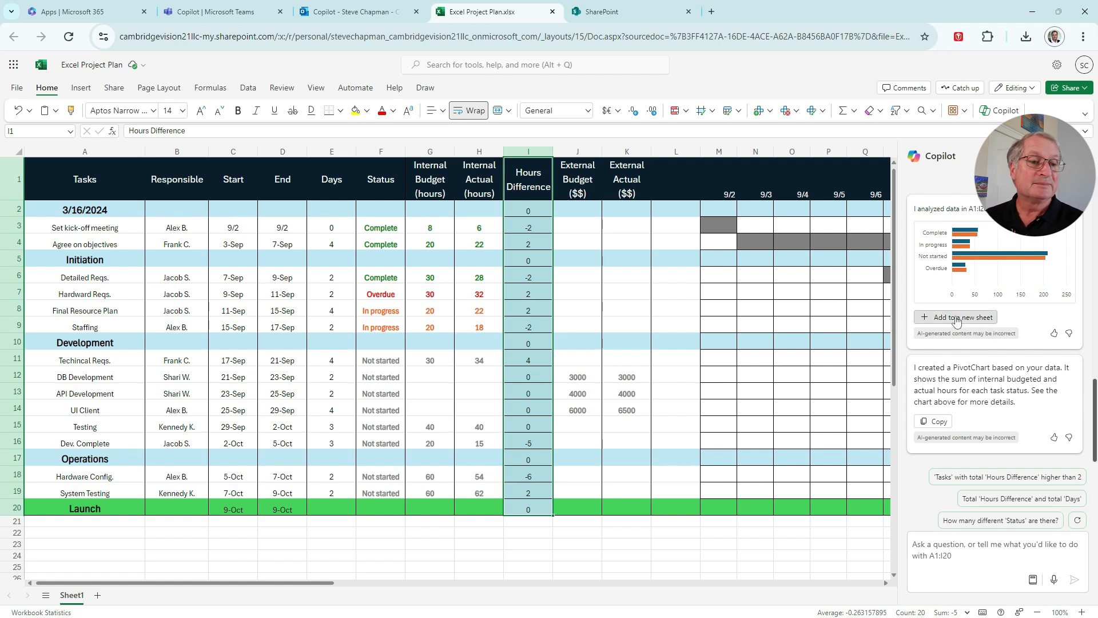
{"action": "left_click", "coordinate": [961, 316]}
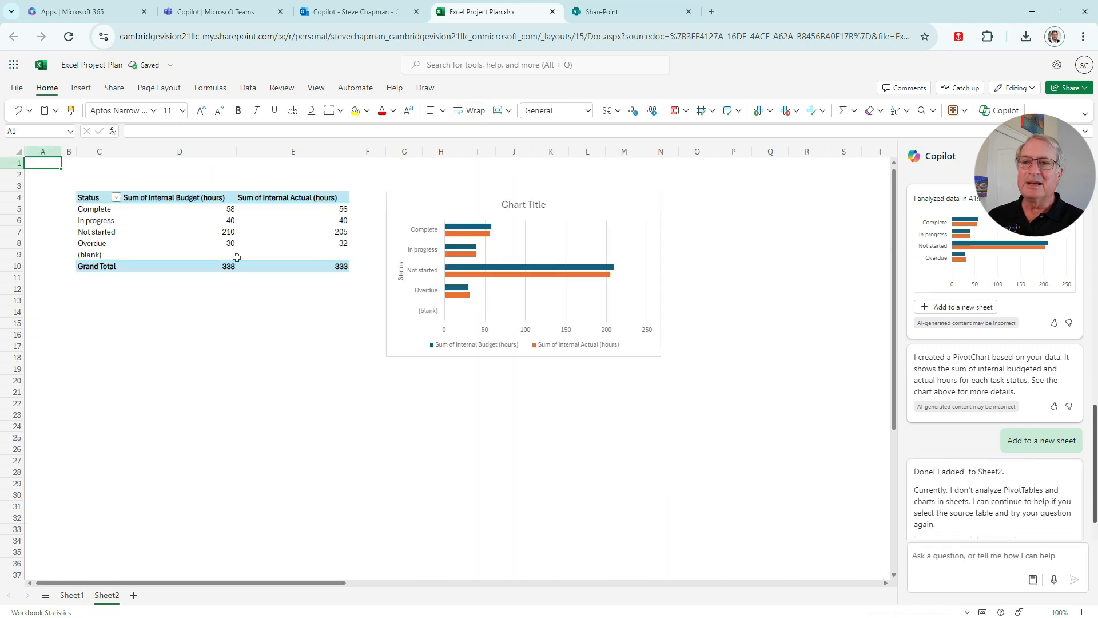
{"action": "scroll", "scroll_direction": "down", "scroll_amount": 3}
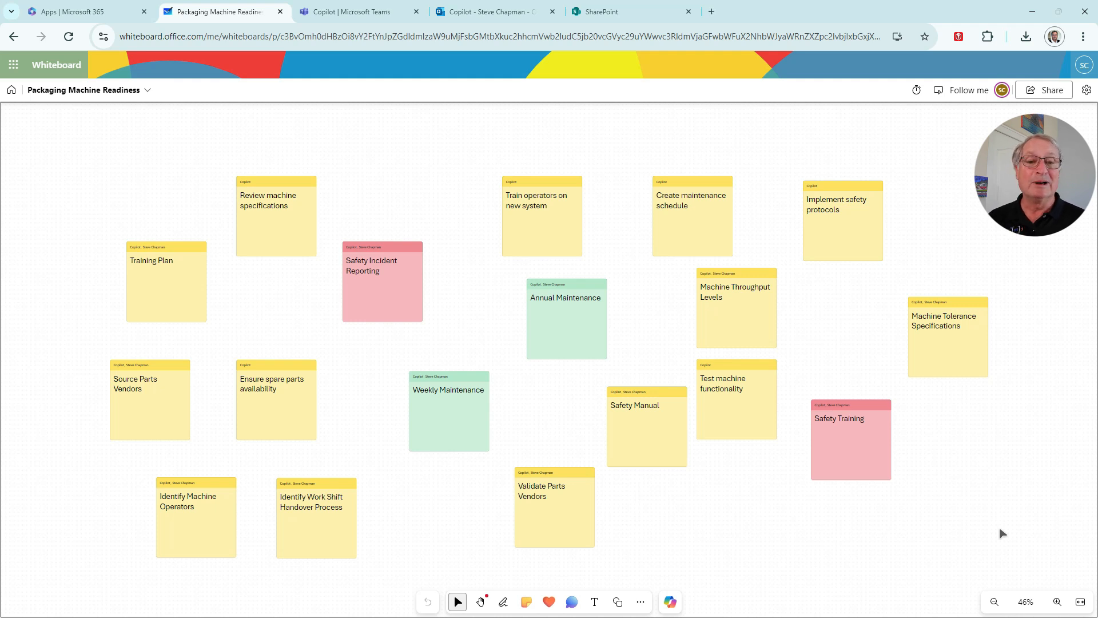
Have Copilot categorize the Packaging Machine Readiness sticky notes
{"action": "left_click", "coordinate": [383, 287]}
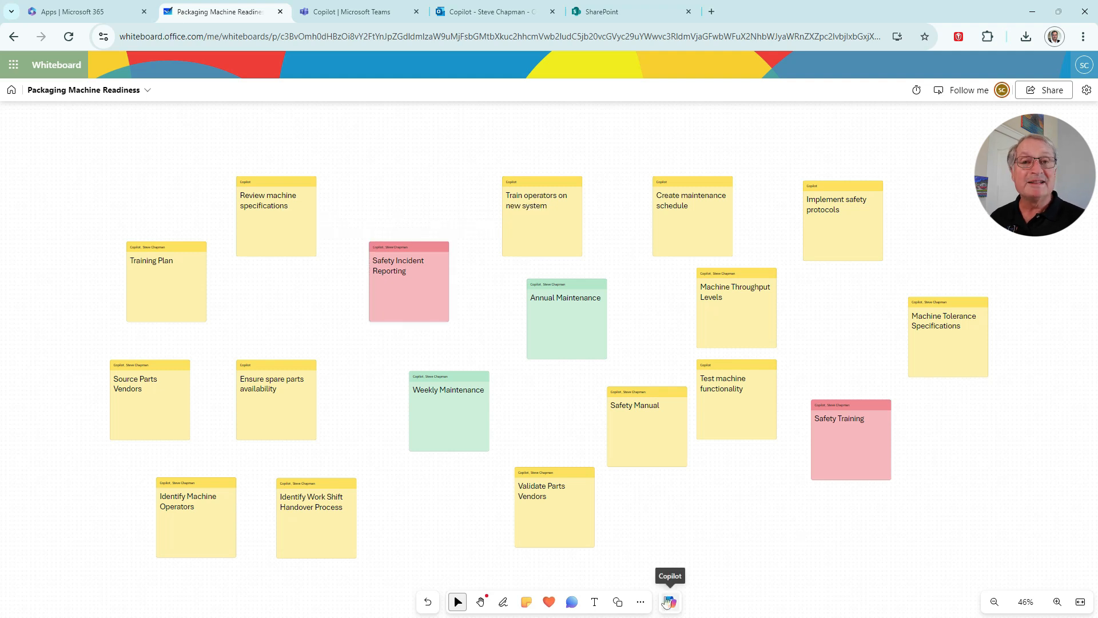
{"action": "left_click", "coordinate": [668, 601]}
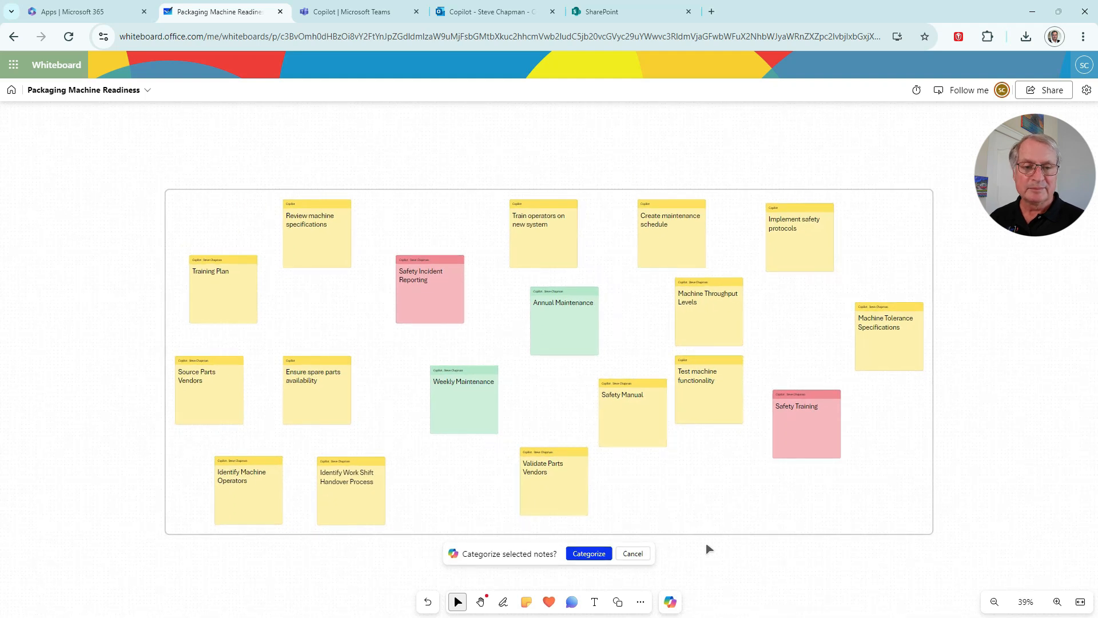
{"action": "left_click", "coordinate": [589, 553]}
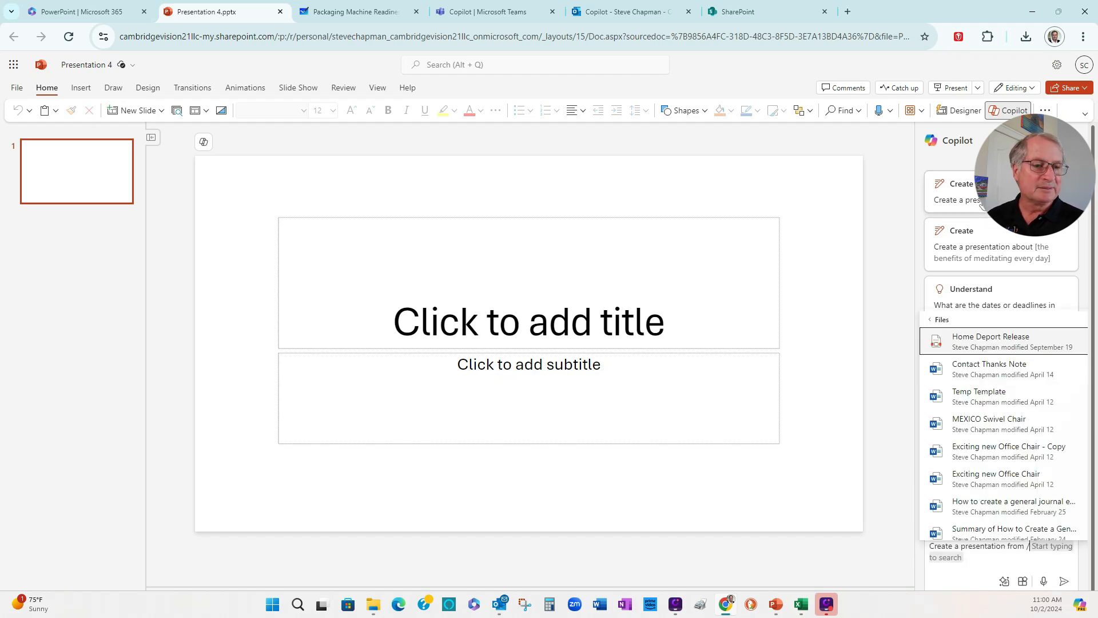
{"action": "mouse_move", "coordinate": [648, 82]}
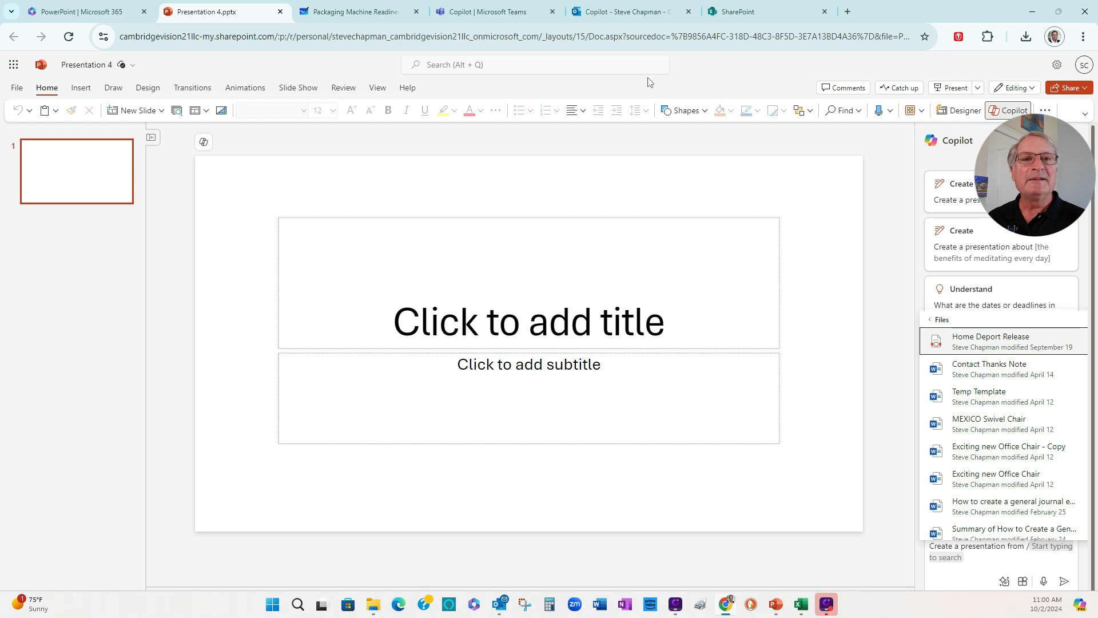
Switch to the SharePoint 'project' search results listing the source documents
{"action": "left_click", "coordinate": [745, 11]}
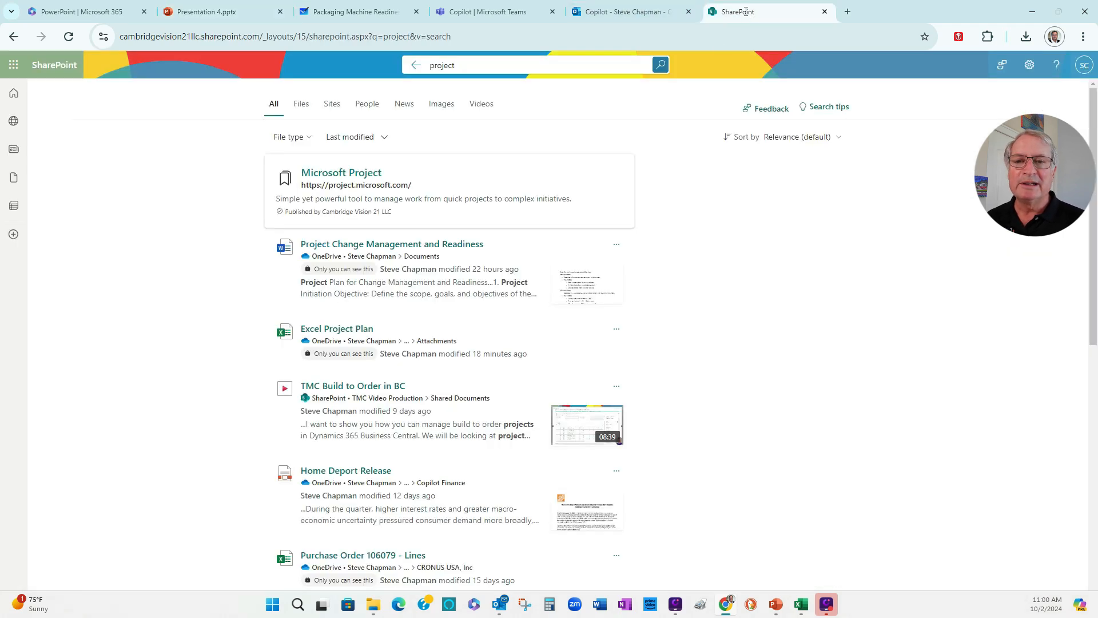
Bring up link options for the Project Change Management and Readiness result
{"action": "right_click", "coordinate": [391, 244]}
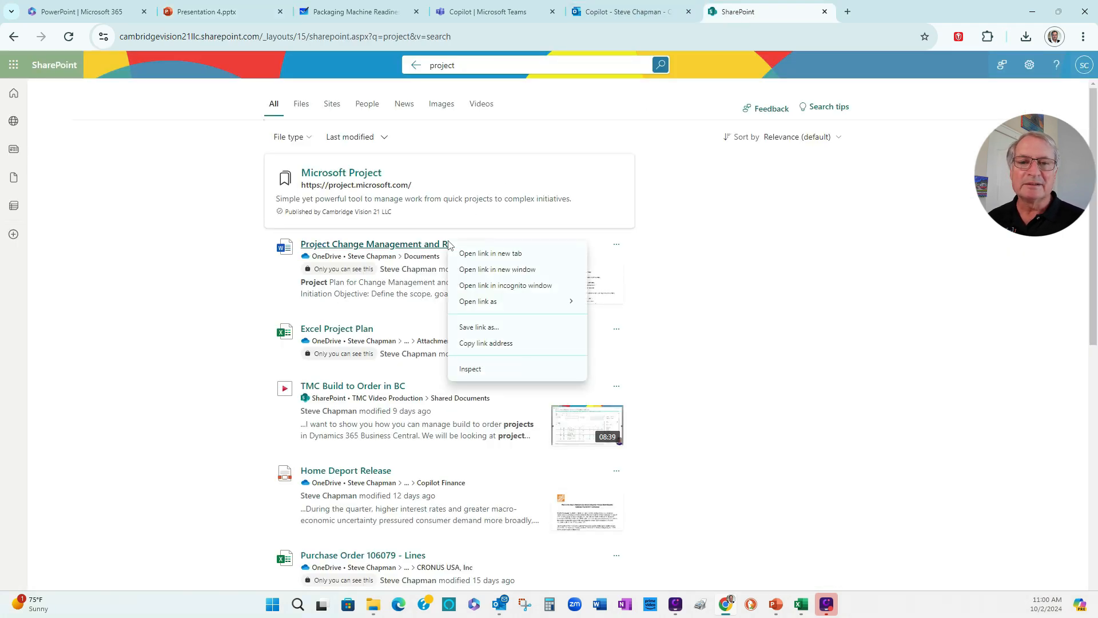
{"action": "mouse_move", "coordinate": [478, 301]}
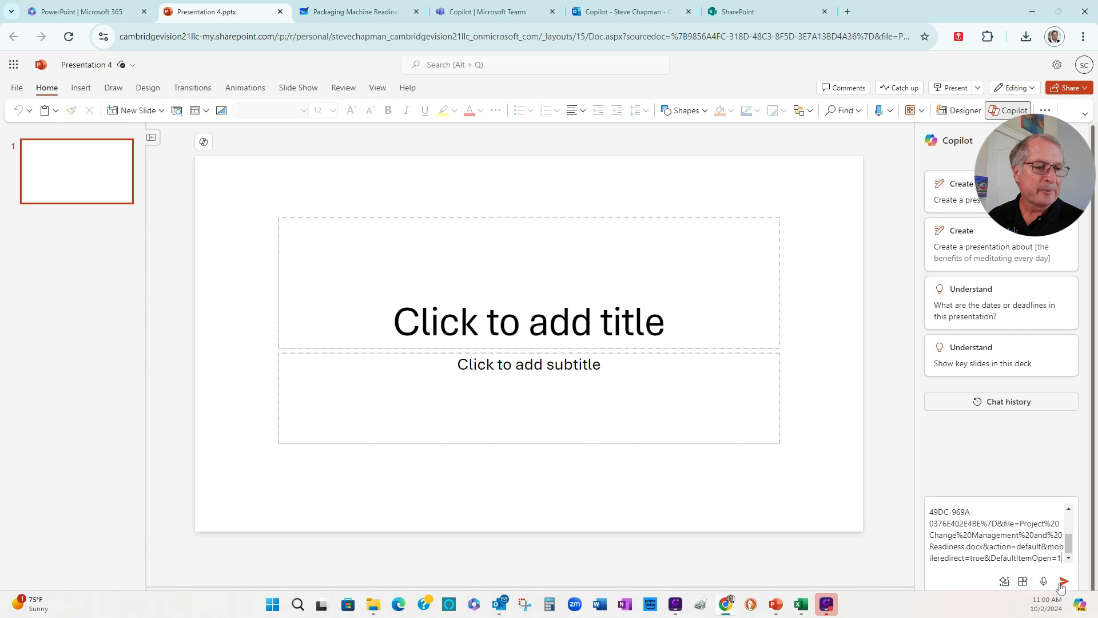
Generate the ten-slide deck from the document and review the Planning Phase slide
{"action": "left_click", "coordinate": [1062, 583]}
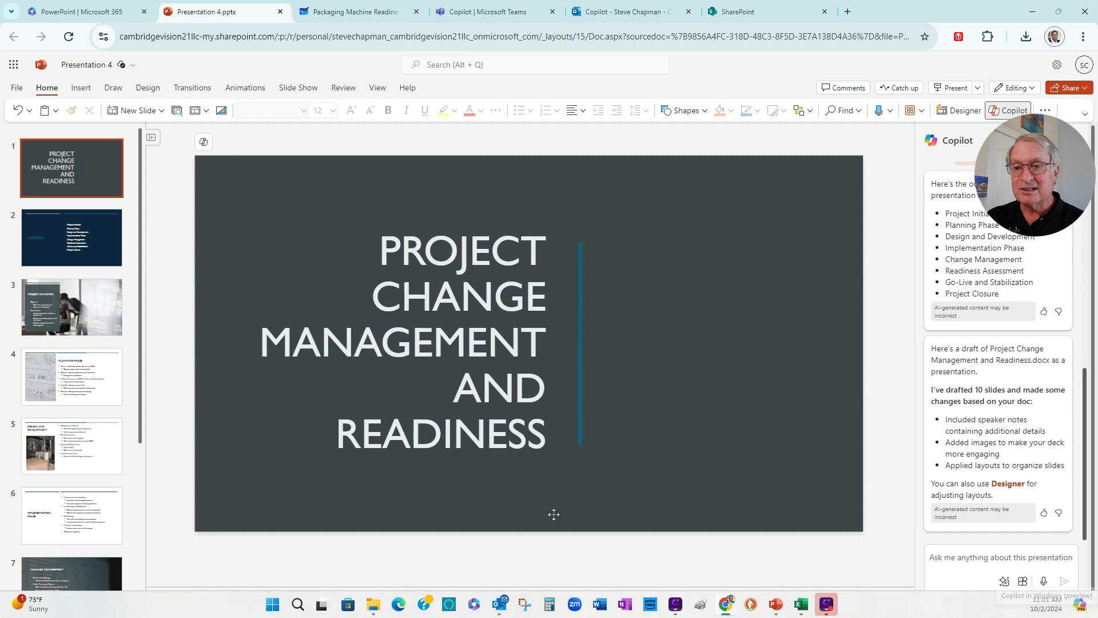
{"action": "left_click", "coordinate": [71, 376]}
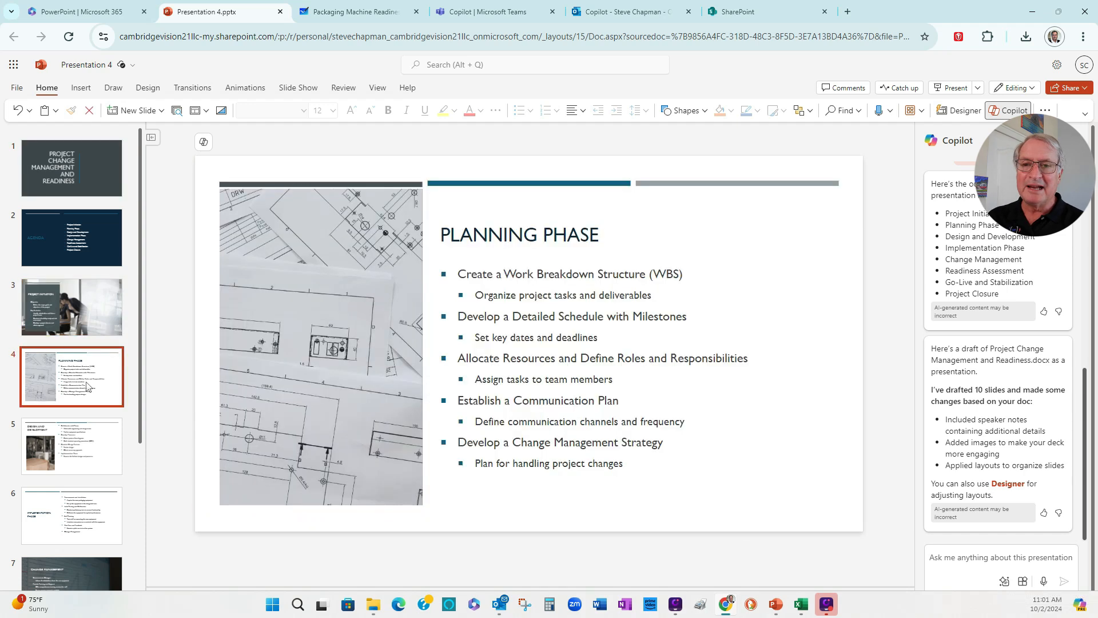
{"action": "mouse_move", "coordinate": [89, 381]}
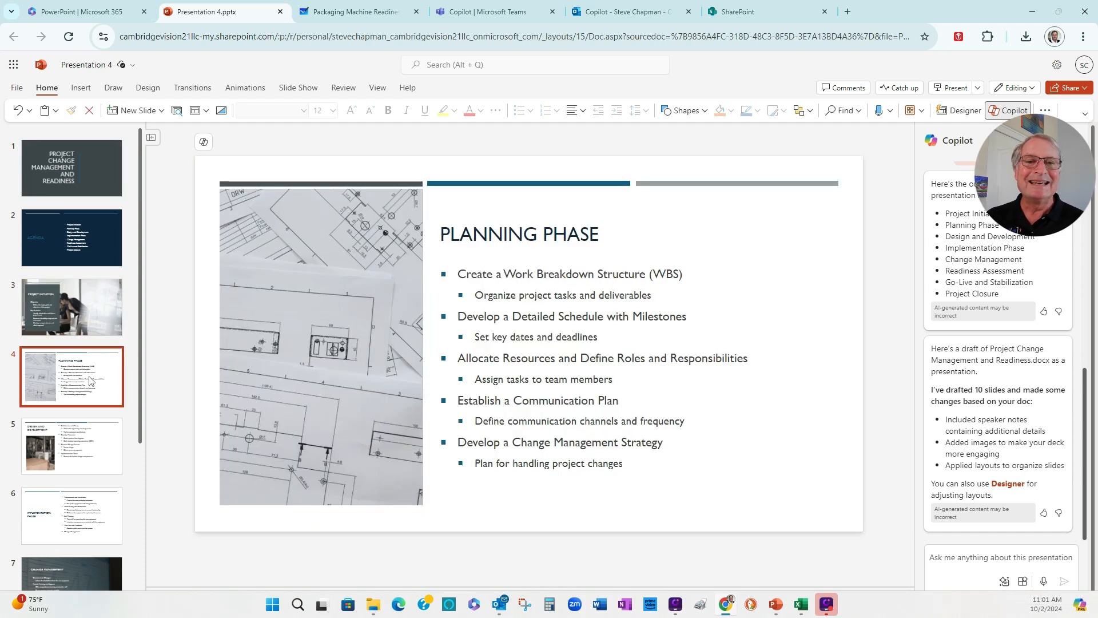